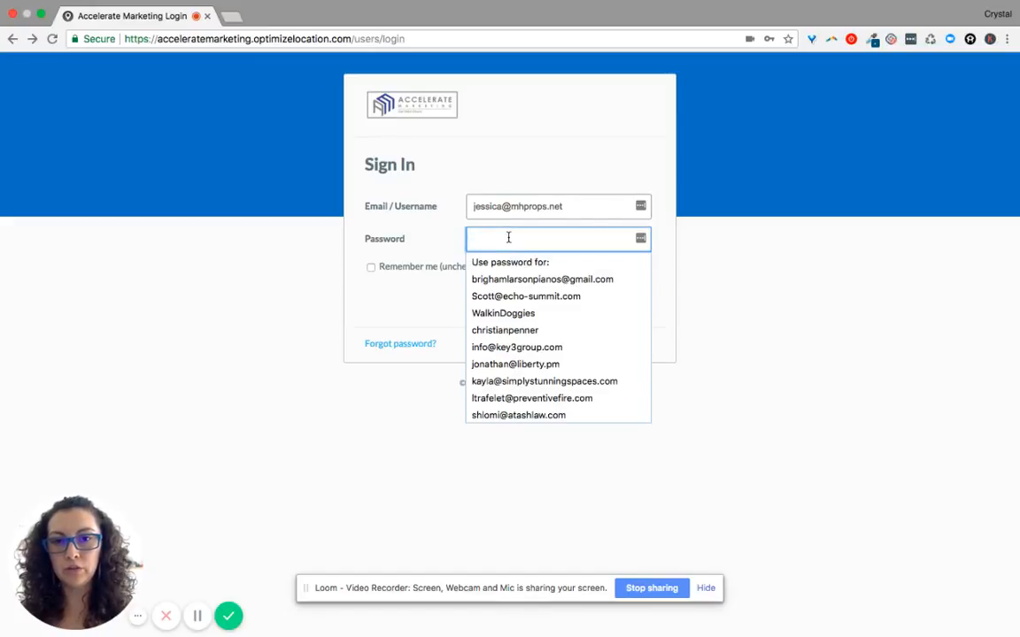
Sign in as mhprops, re-entering the password after the first attempt is rejected as 'not found'
{"action": "type", "text": "••••"}
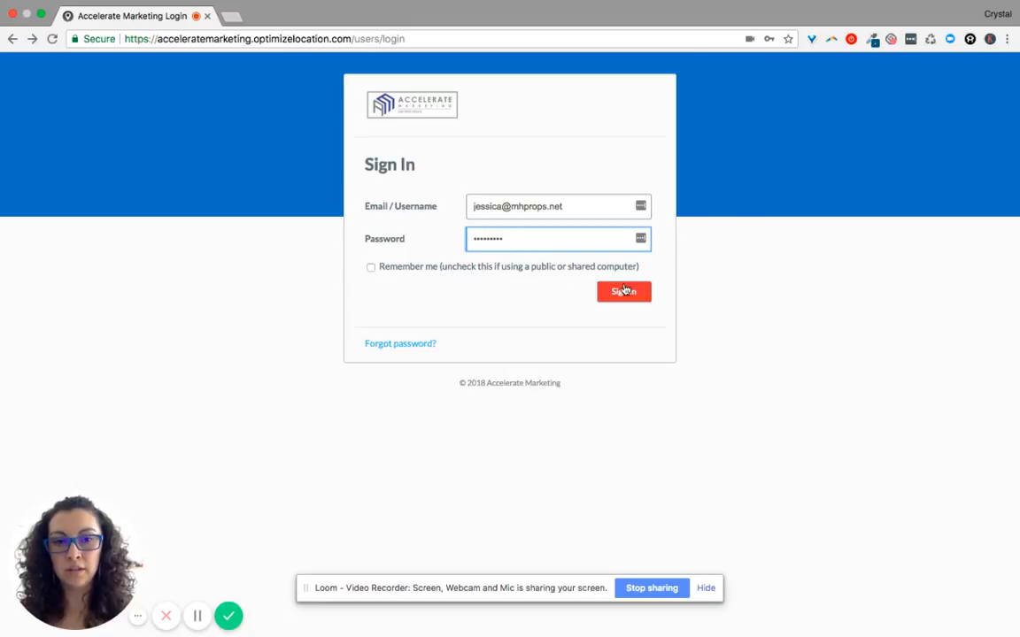
{"action": "left_click", "coordinate": [624, 291]}
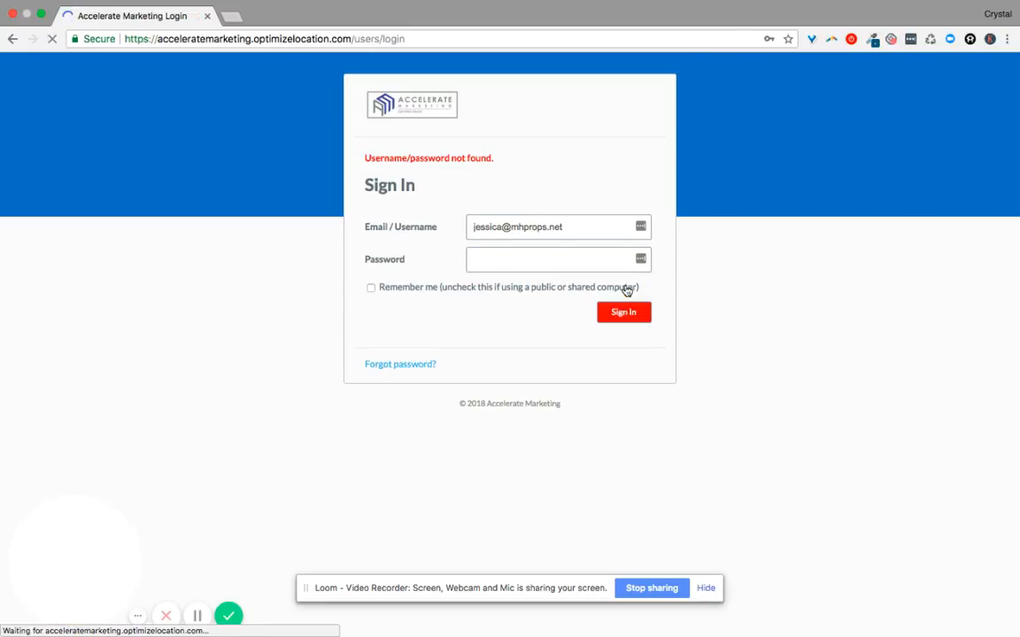
{"action": "type", "text": "••"}
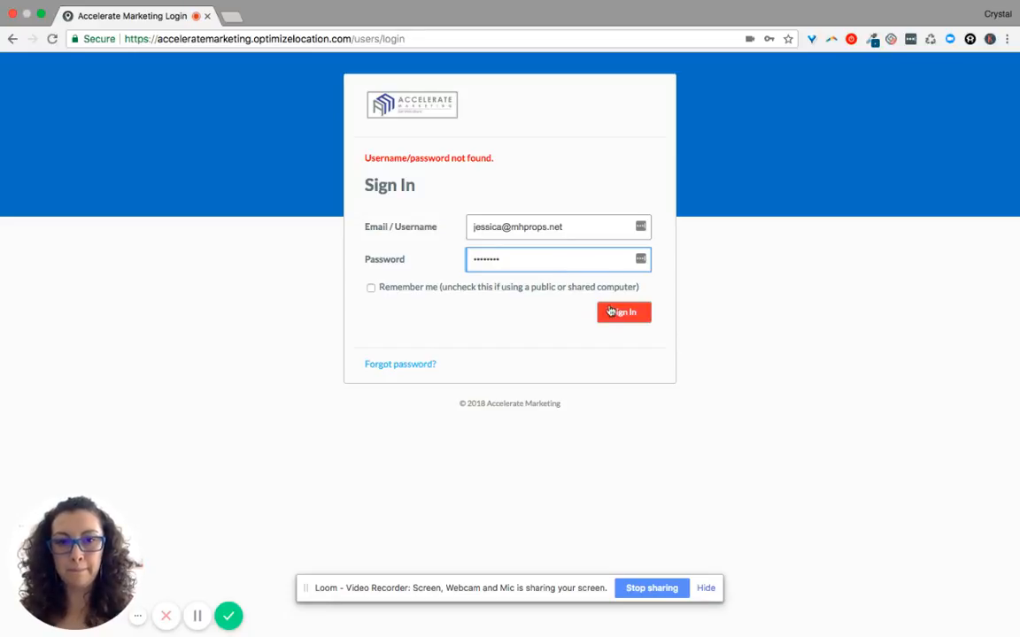
{"action": "left_click", "coordinate": [623, 312]}
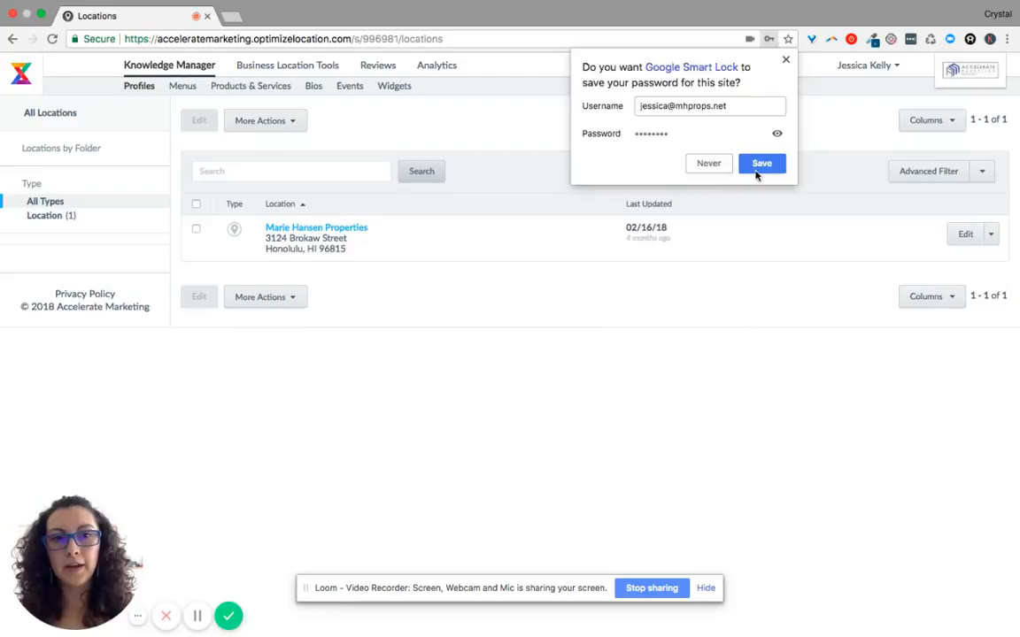
Let the browser save the password, then go to the Marie Hansen Properties location
{"action": "left_click", "coordinate": [761, 163]}
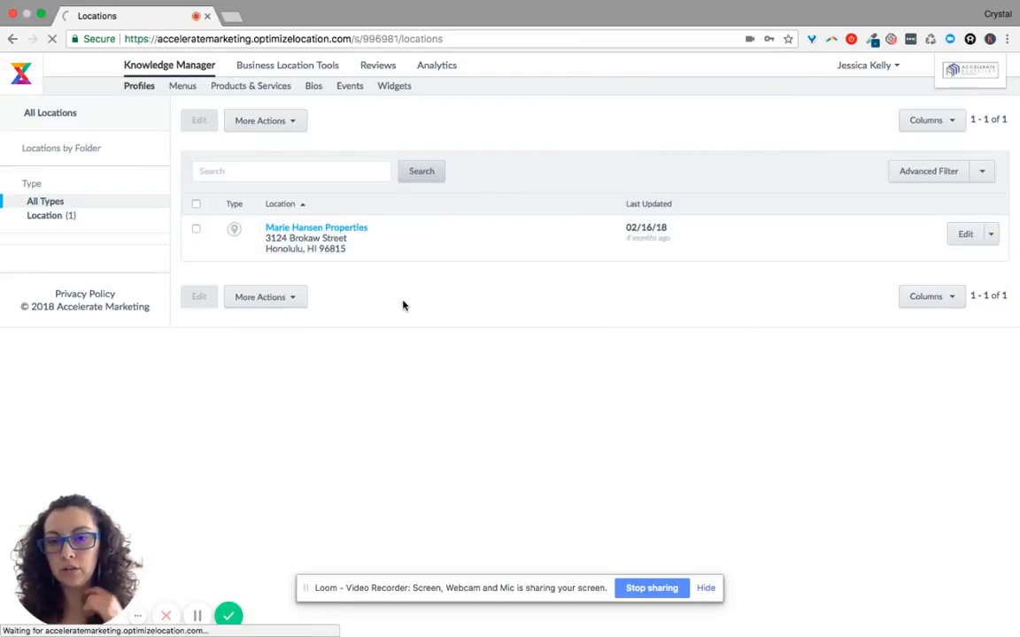
{"action": "left_click", "coordinate": [315, 226]}
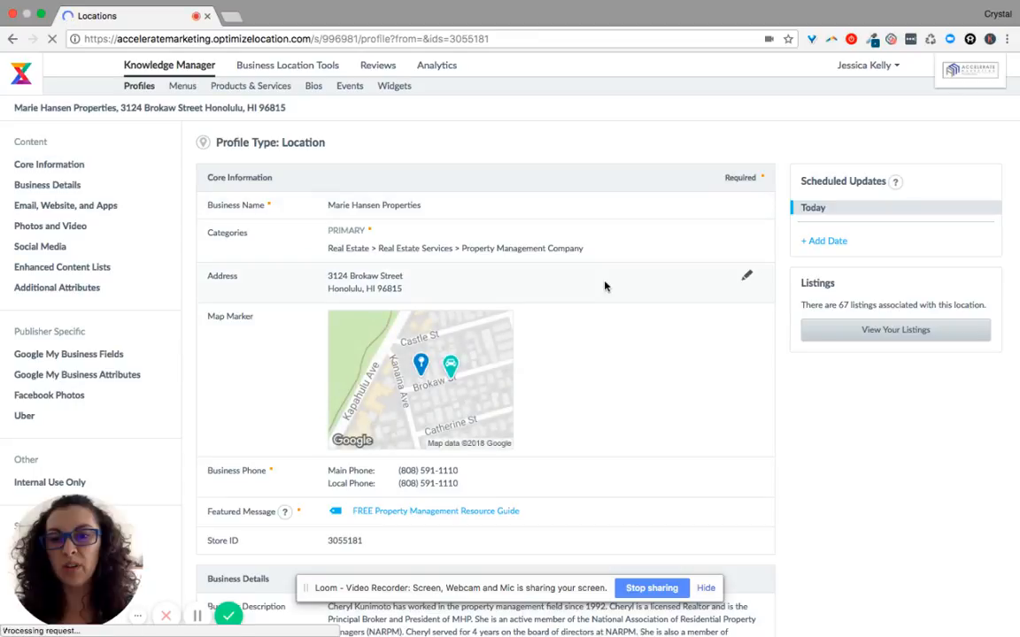
Review Core Information and edit the featured message 'FREE Property Management Resource Guide' with its URL
{"action": "scroll", "scroll_direction": "down", "scroll_amount": 3}
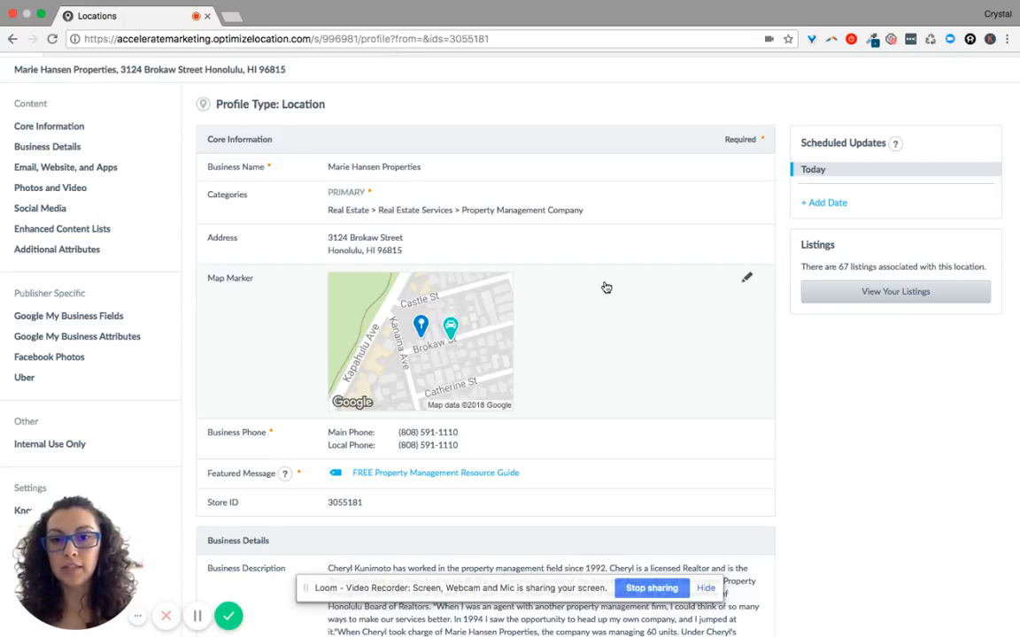
{"action": "scroll", "scroll_direction": "down", "scroll_amount": 3}
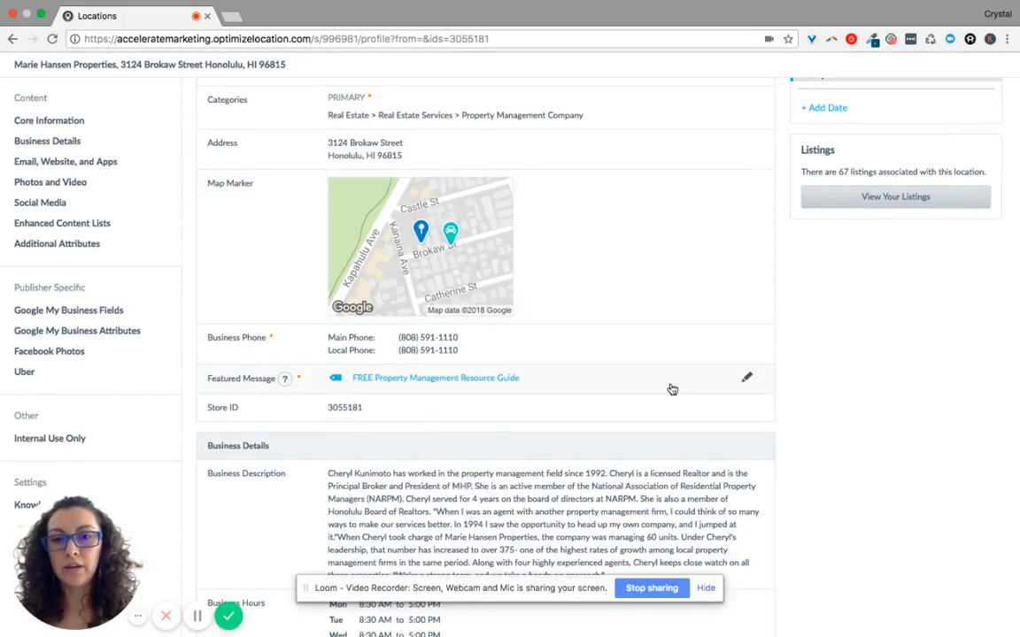
{"action": "left_click", "coordinate": [747, 379]}
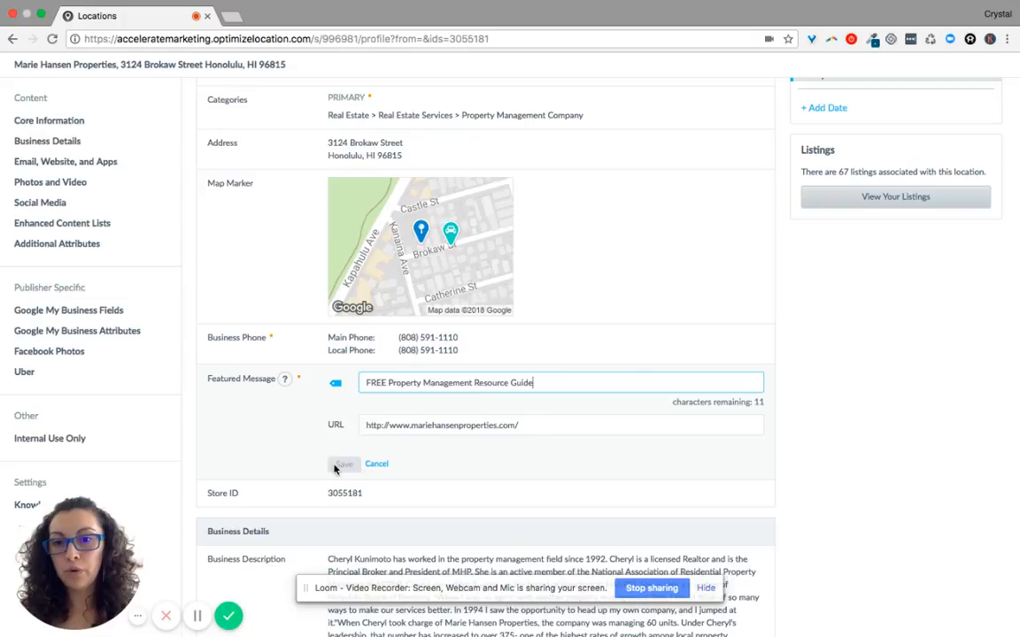
{"action": "scroll", "scroll_direction": "down", "scroll_amount": 3}
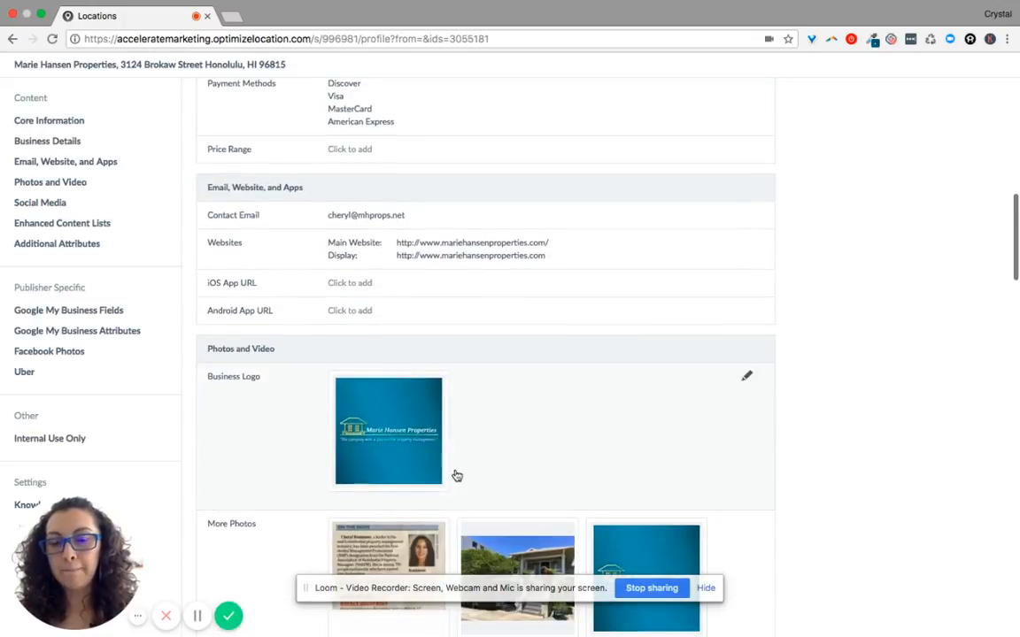
{"action": "scroll", "scroll_direction": "down", "scroll_amount": 3}
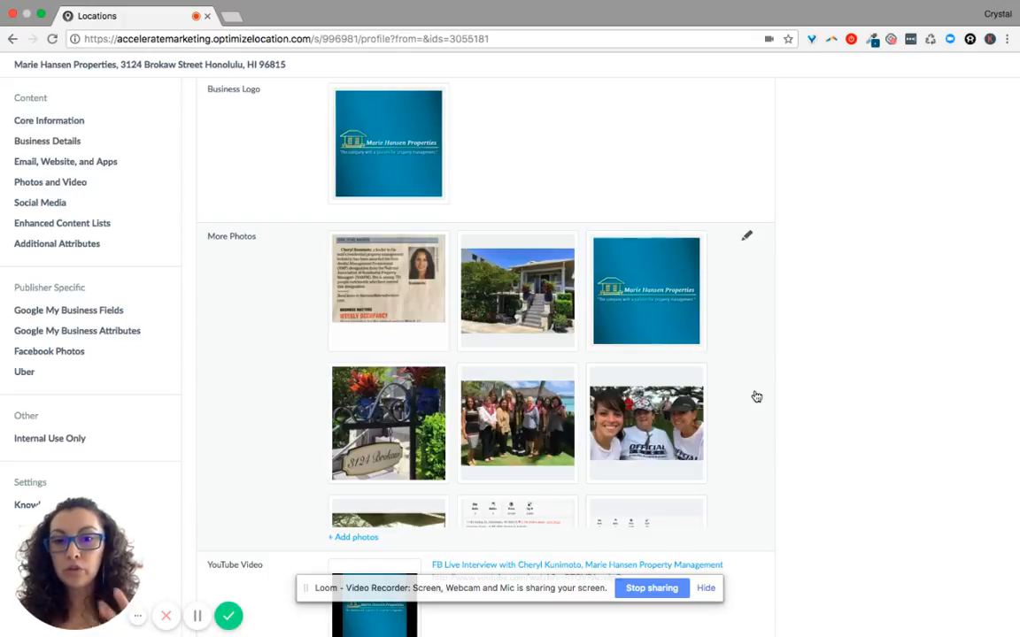
{"action": "scroll", "scroll_direction": "down", "scroll_amount": 3}
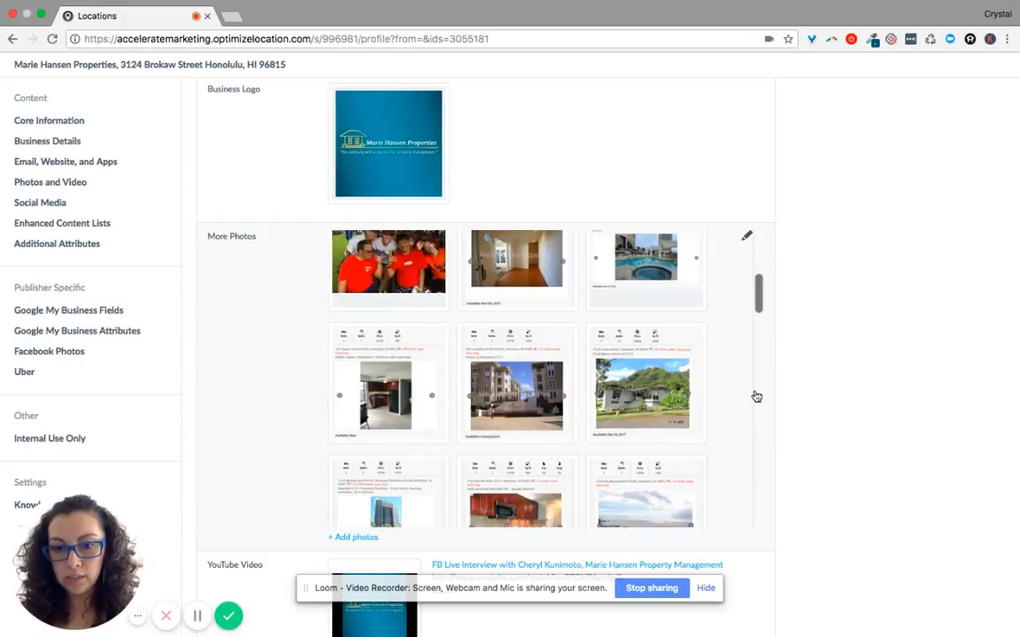
{"action": "scroll", "scroll_direction": "down", "scroll_amount": 3}
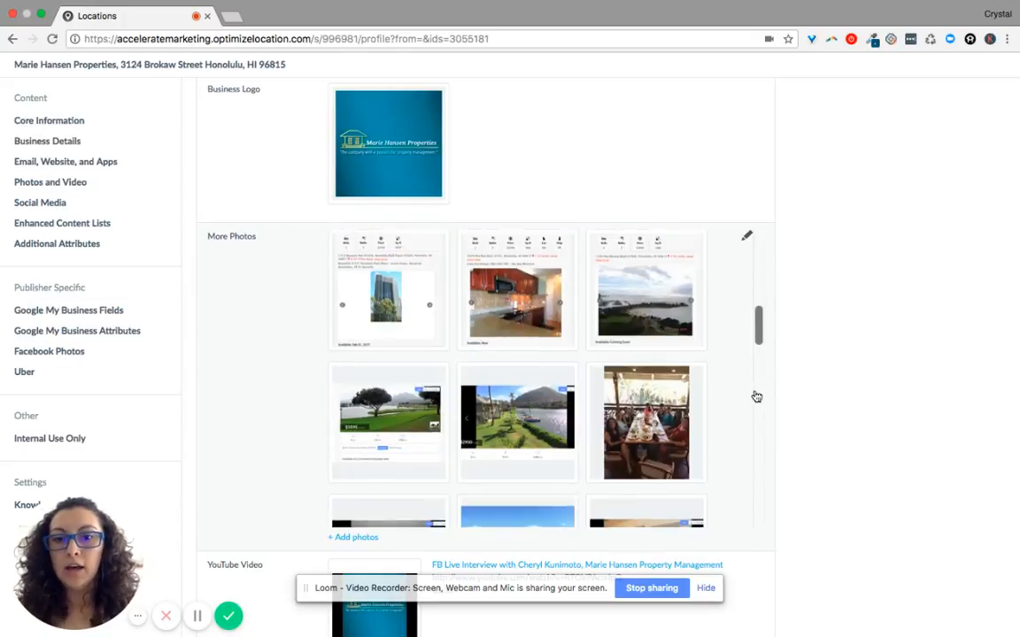
{"action": "scroll", "scroll_direction": "down", "scroll_amount": 3}
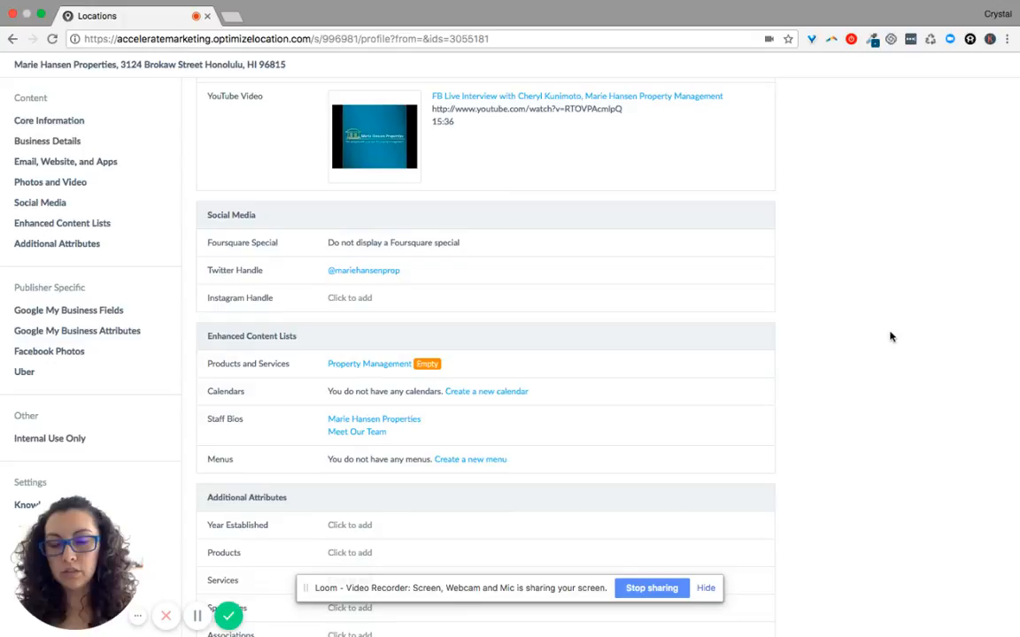
{"action": "scroll", "scroll_direction": "down", "scroll_amount": 3}
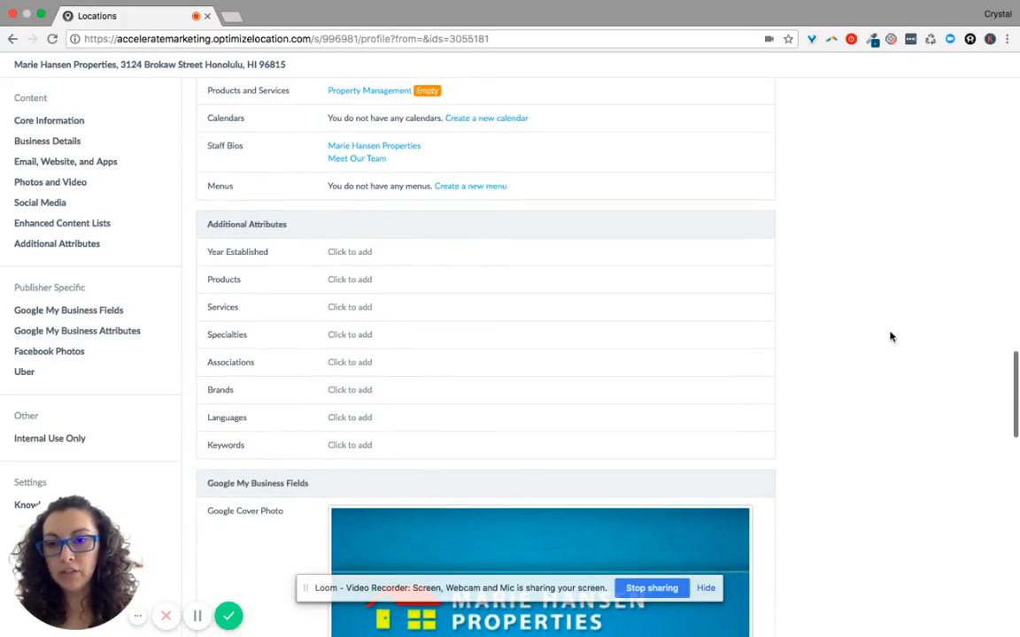
{"action": "mouse_move", "coordinate": [237, 149]}
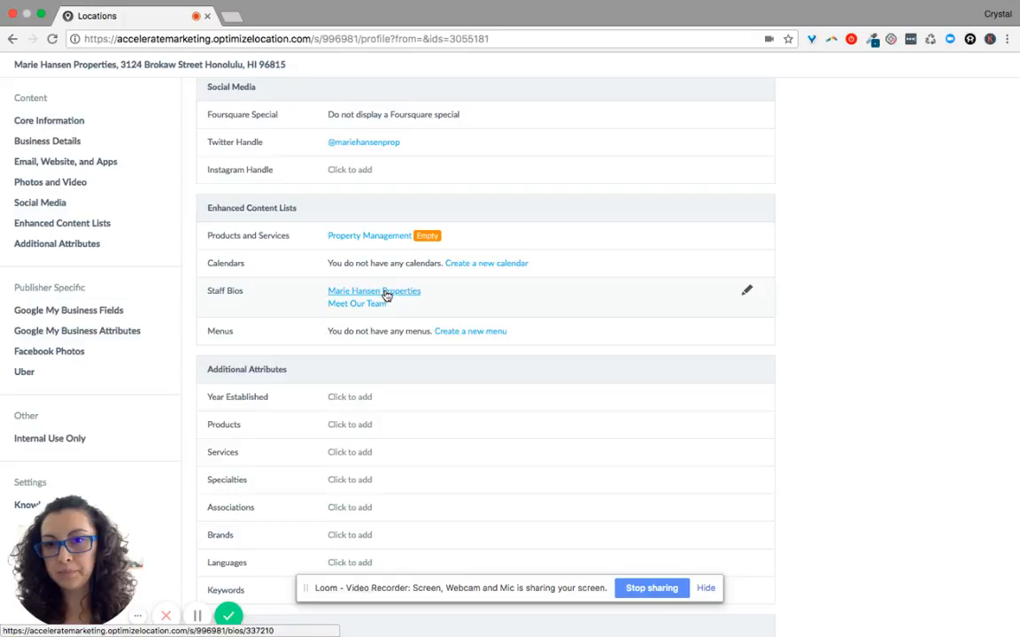
{"action": "left_click", "coordinate": [373, 291]}
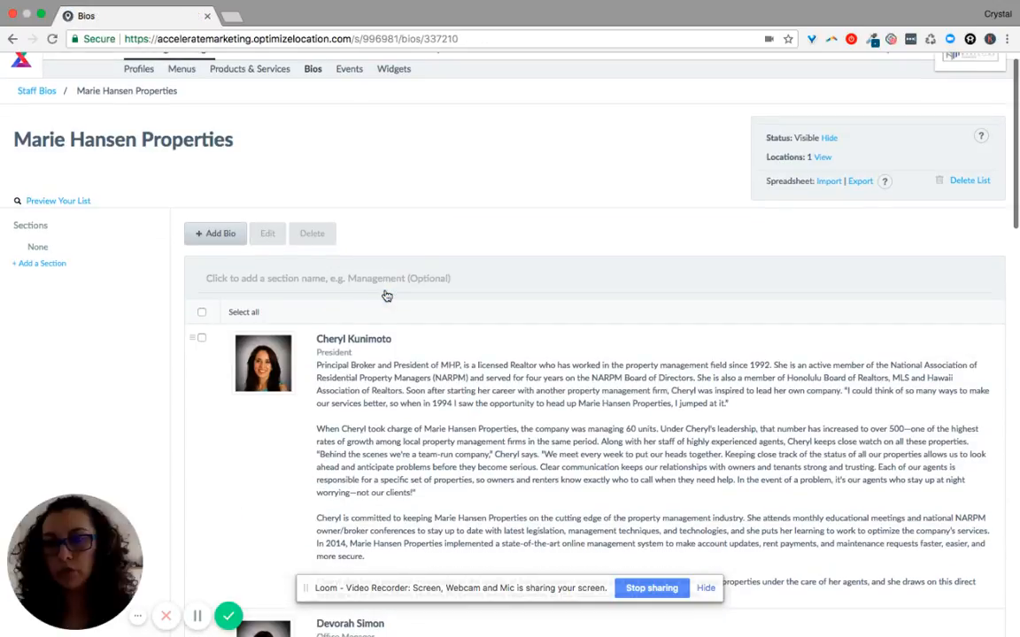
{"action": "scroll", "scroll_direction": "down", "scroll_amount": 3}
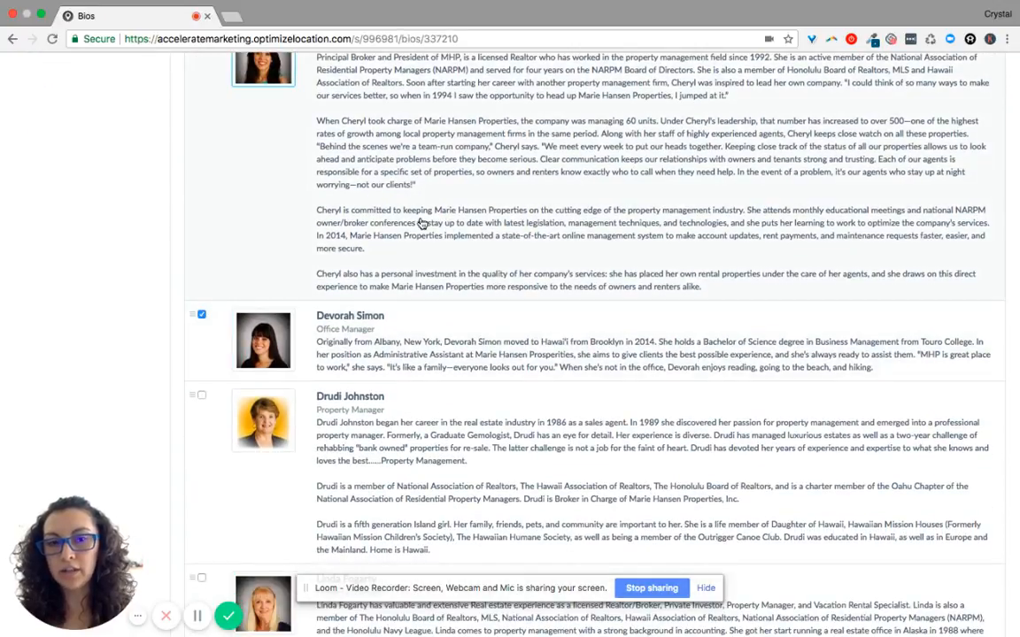
{"action": "scroll", "scroll_direction": "up", "scroll_amount": 3}
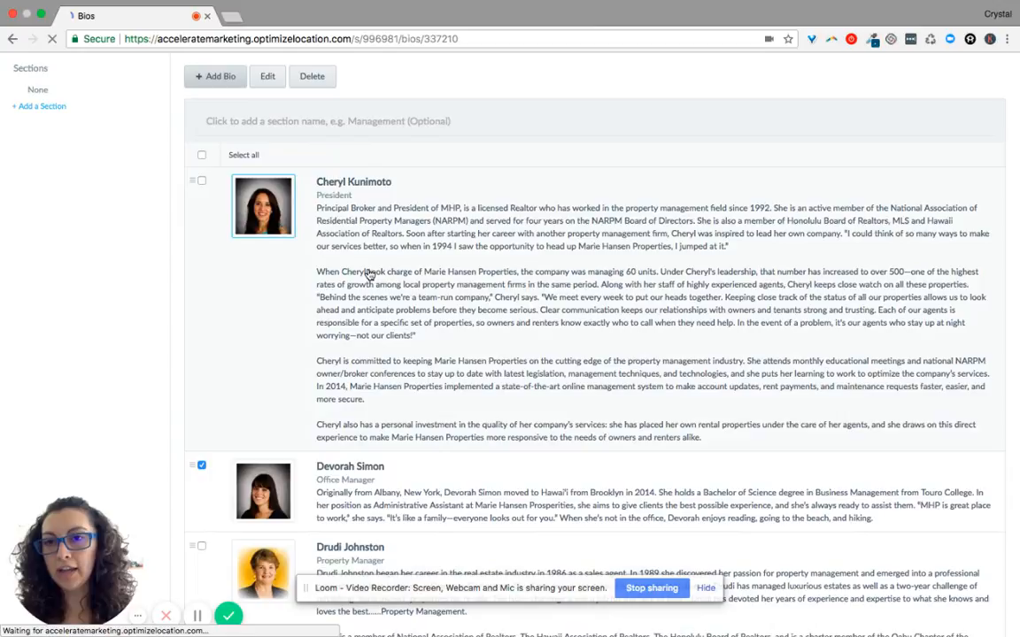
View the blank Add Bio form, then return to the Bios overview listing both bio lists
{"action": "left_click", "coordinate": [216, 76]}
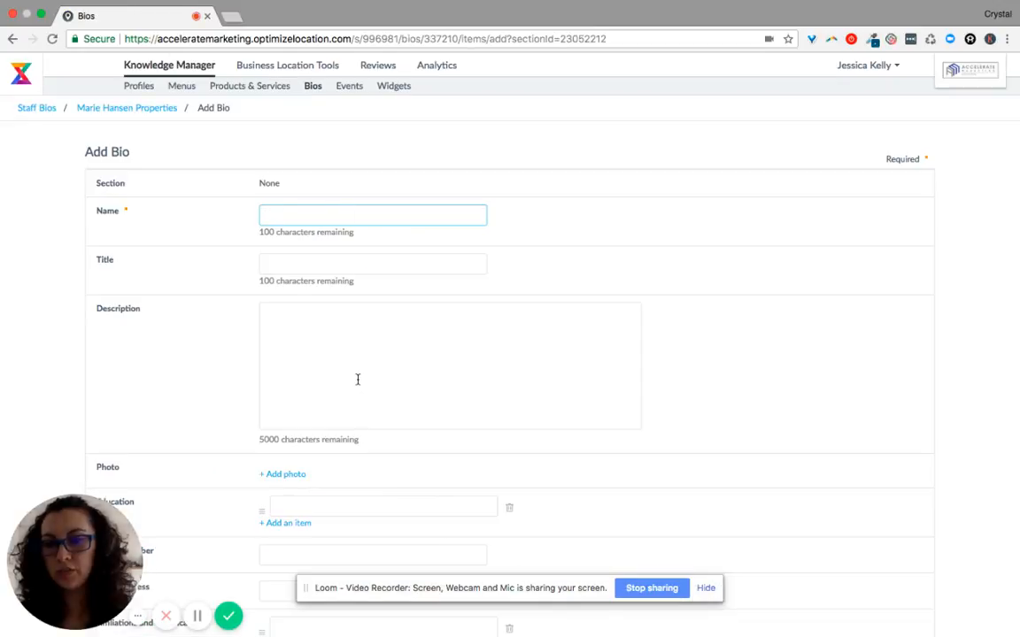
{"action": "scroll", "scroll_direction": "down", "scroll_amount": 3}
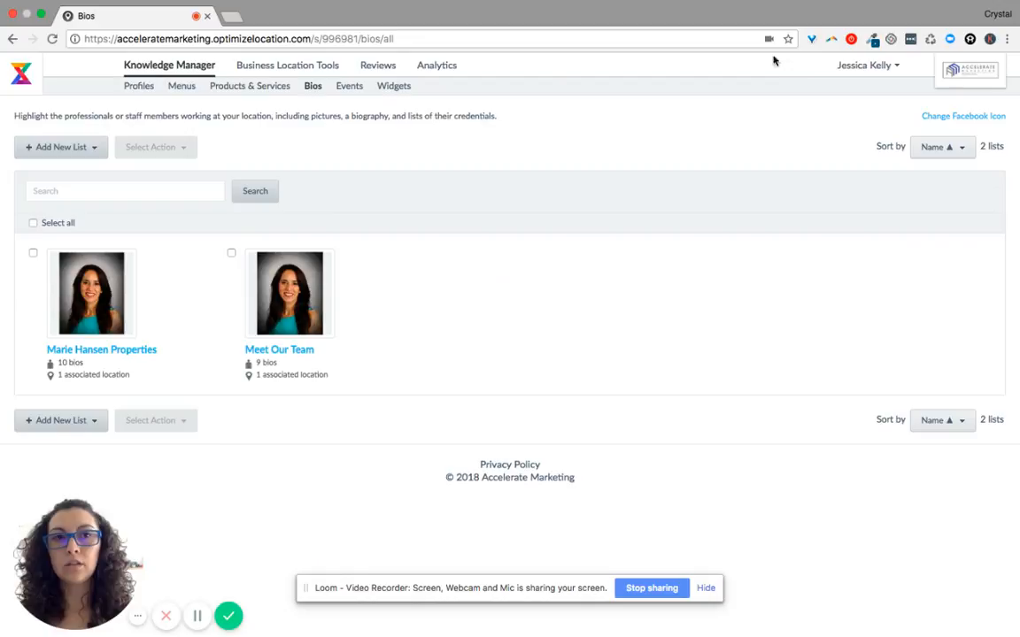
Return via Profiles to Marie Hansen Properties and view its two staff bio lists under Enhanced Content Lists
{"action": "left_click", "coordinate": [170, 64]}
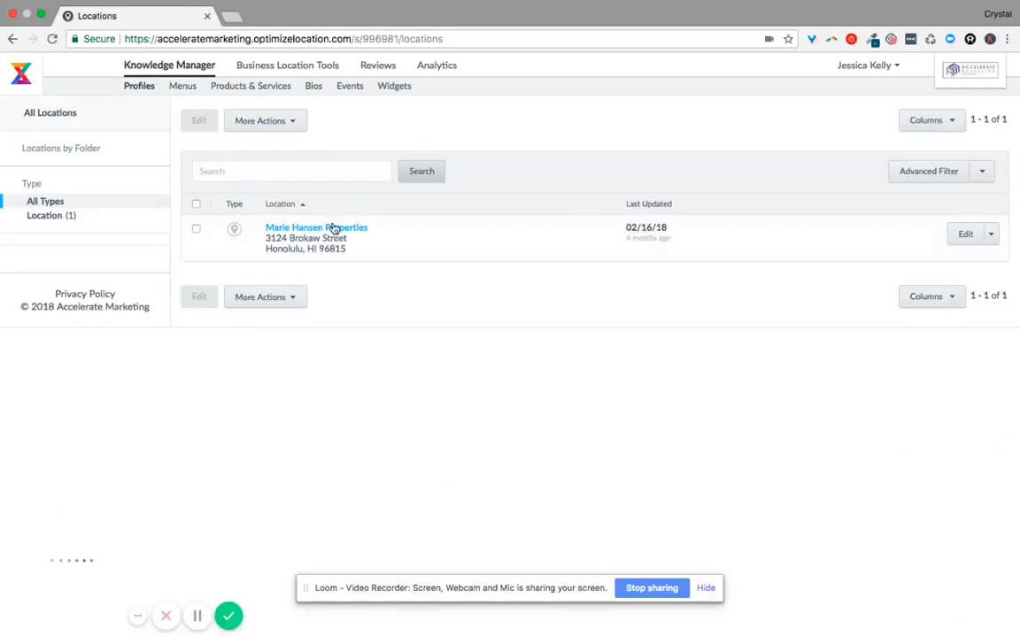
{"action": "left_click", "coordinate": [315, 226]}
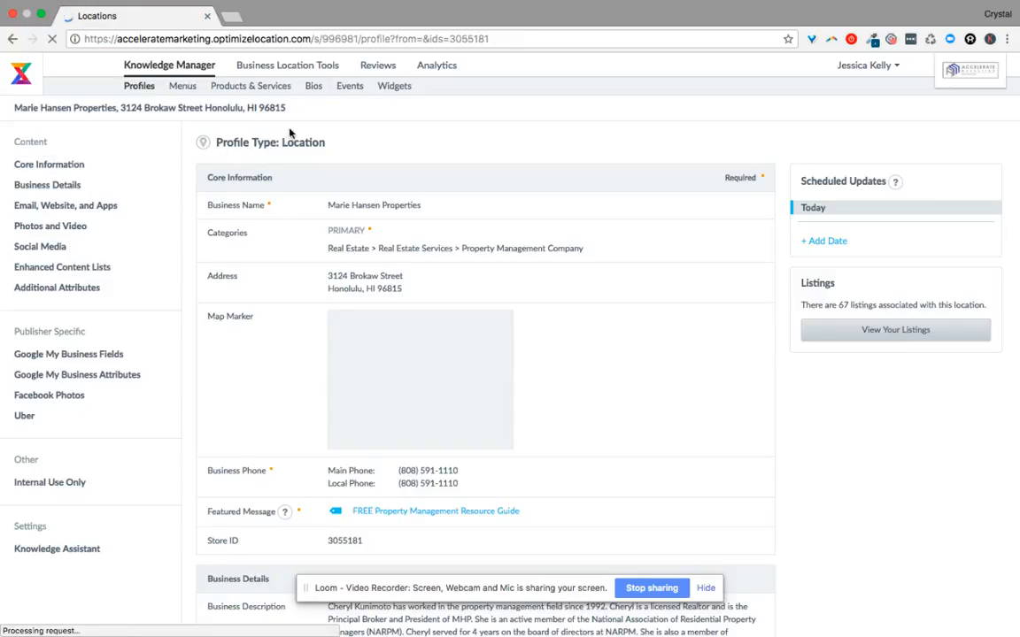
{"action": "scroll", "scroll_direction": "down", "scroll_amount": 3}
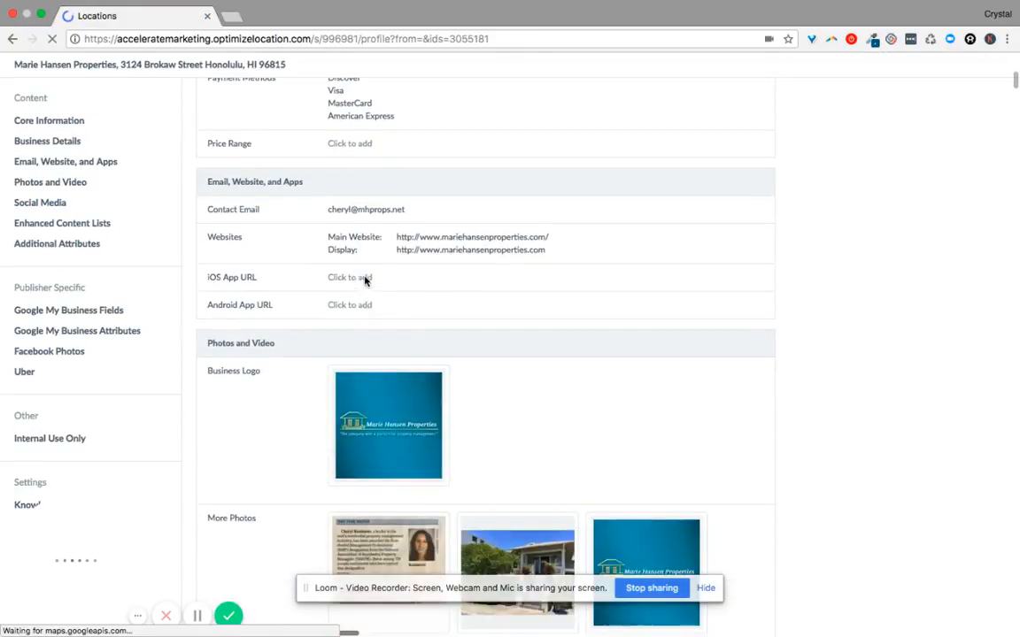
{"action": "scroll", "scroll_direction": "down", "scroll_amount": 3}
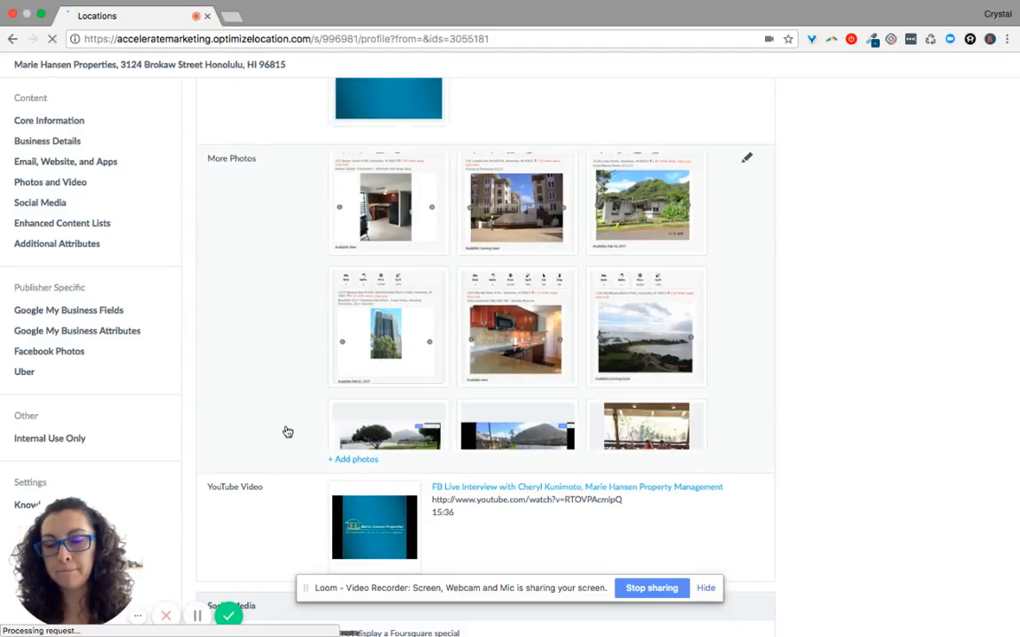
{"action": "scroll", "scroll_direction": "down", "scroll_amount": 3}
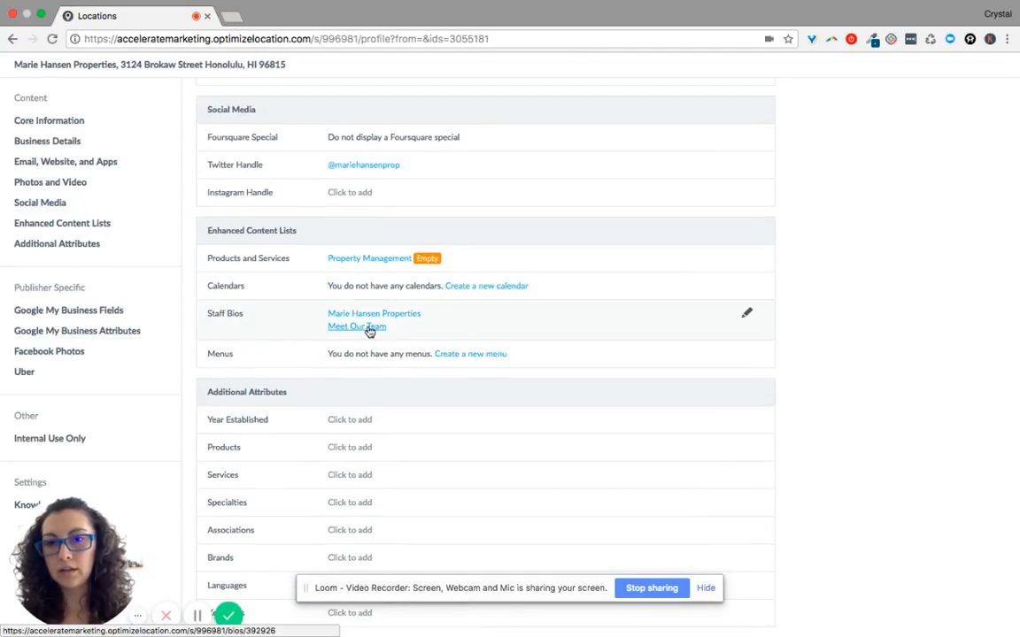
Browse the Meet Our Team bios, starting with Cheryl Kunimoto, and return to the top
{"action": "left_click", "coordinate": [357, 325]}
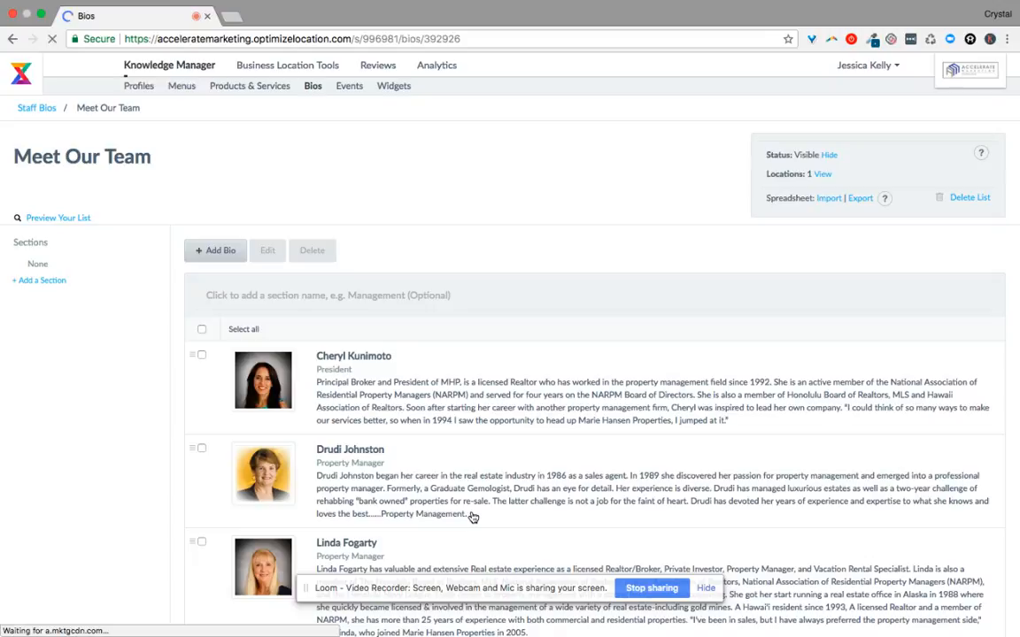
{"action": "scroll", "scroll_direction": "down", "scroll_amount": 3}
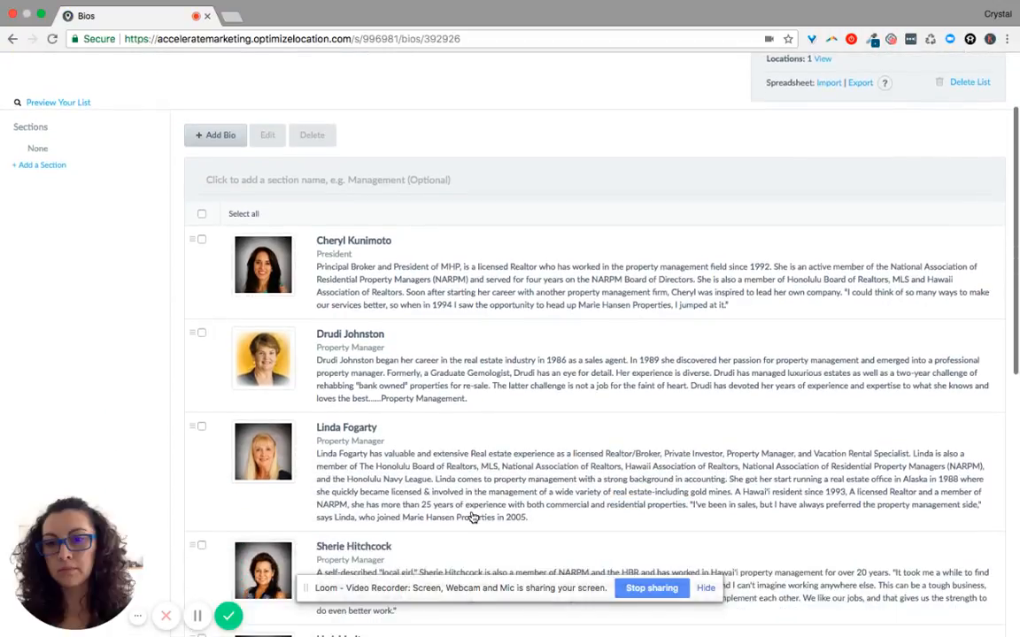
{"action": "scroll", "scroll_direction": "down", "scroll_amount": 3}
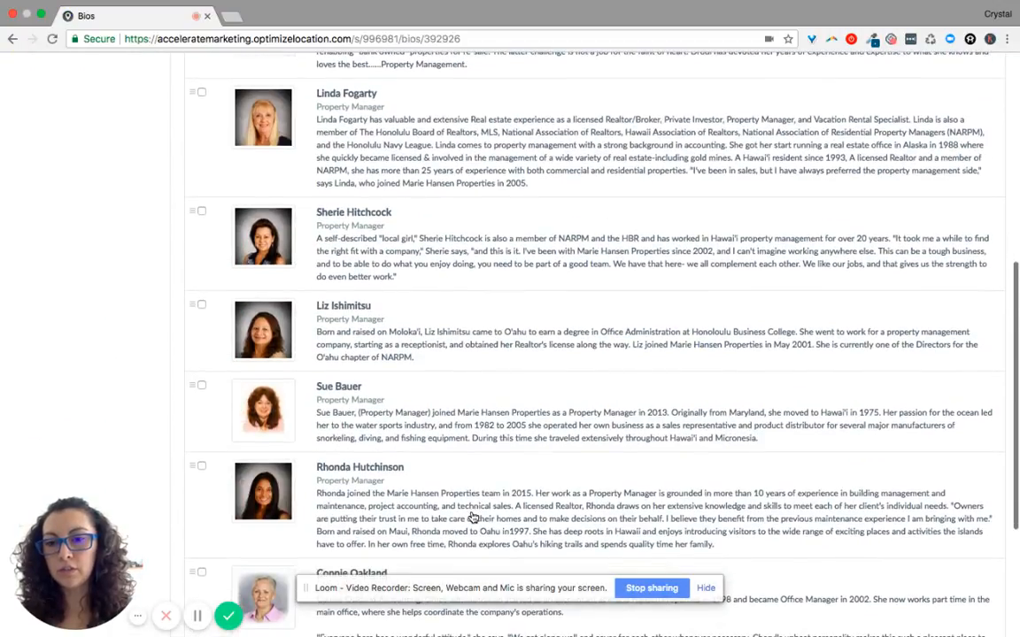
{"action": "scroll", "scroll_direction": "down", "scroll_amount": 3}
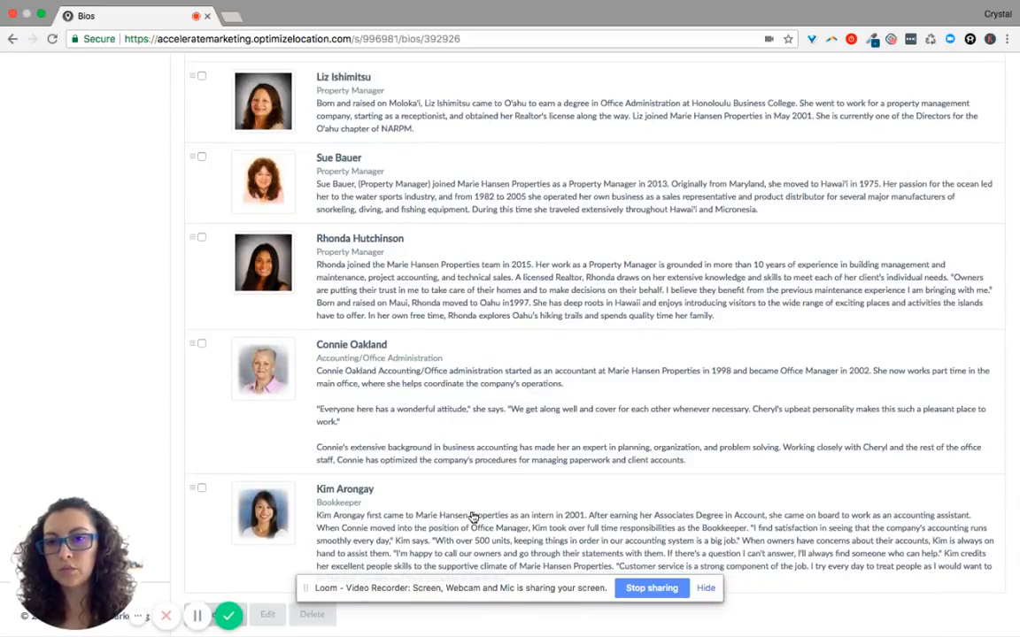
{"action": "scroll", "scroll_direction": "up", "scroll_amount": 3}
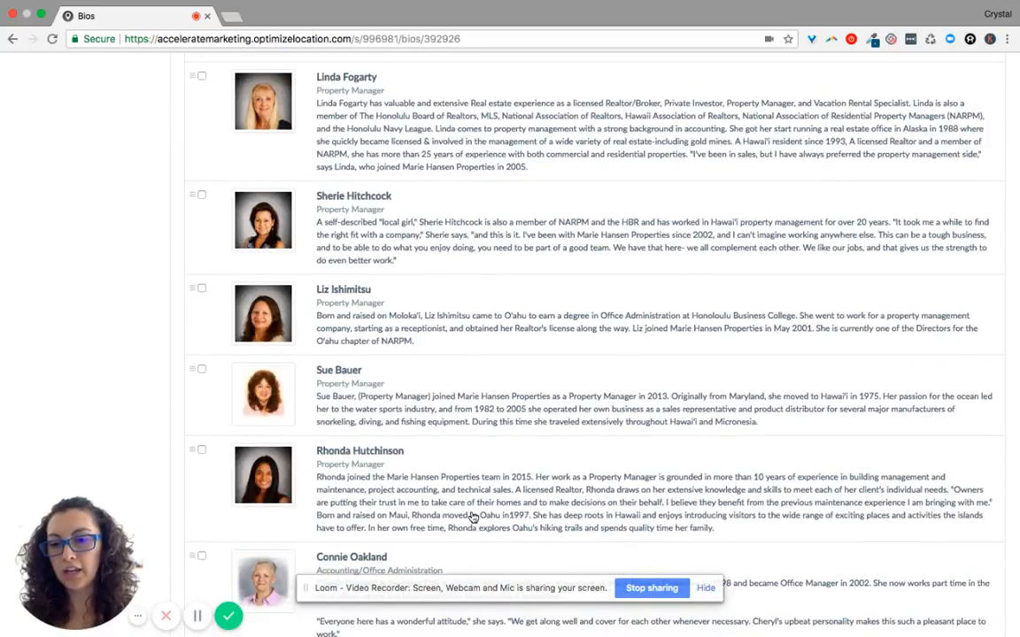
{"action": "scroll", "scroll_direction": "up", "scroll_amount": 3}
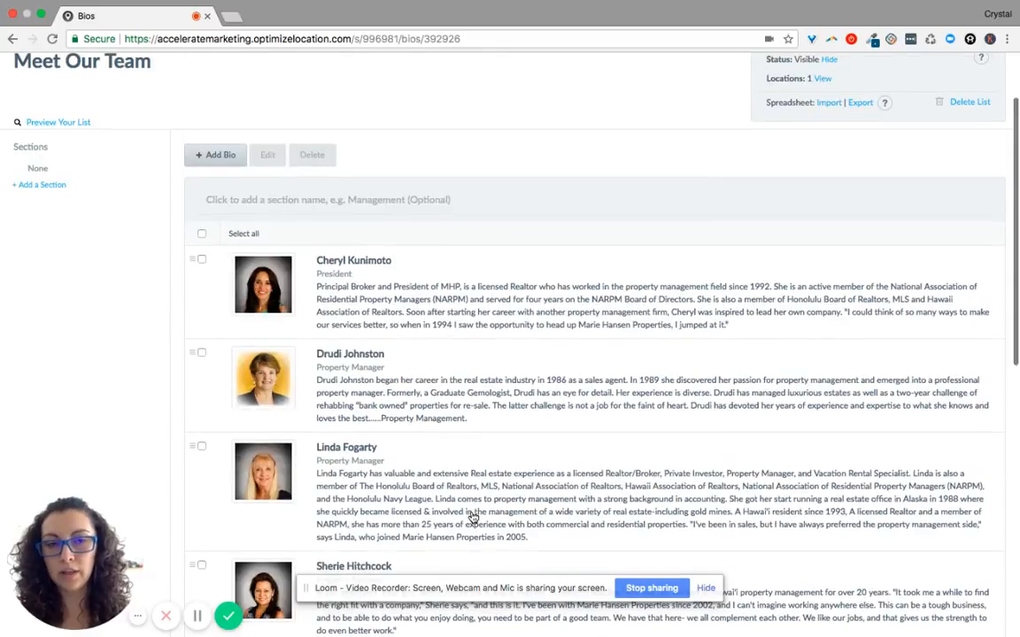